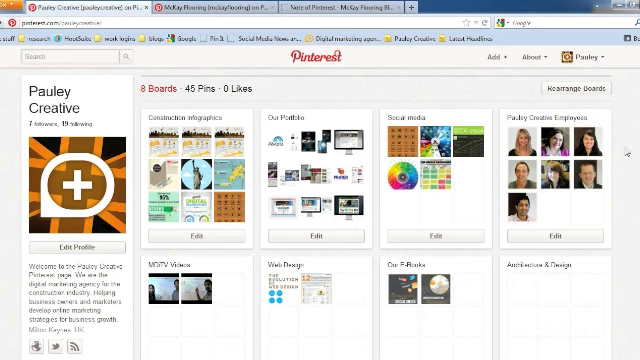
{"action": "mouse_move", "coordinate": [618, 162]}
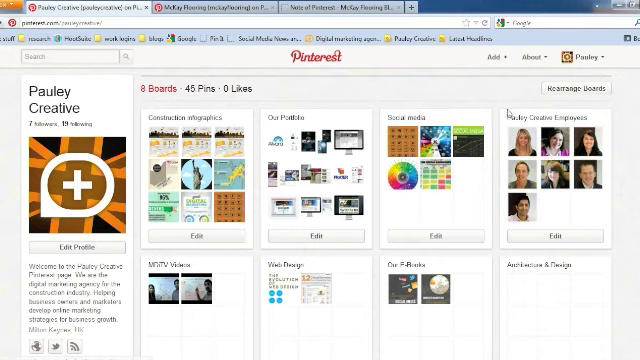
Bring up the Add dialog for adding a pin, uploading a pin or creating a board.
{"action": "left_click", "coordinate": [492, 56]}
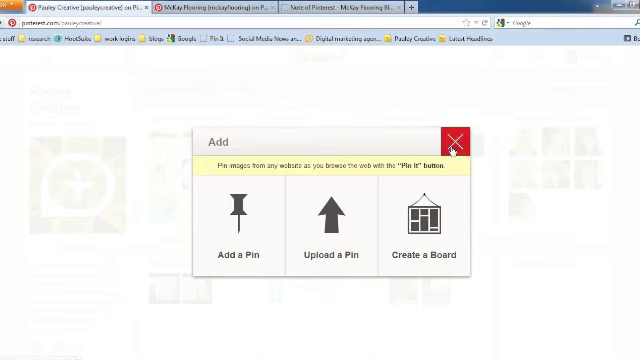
{"action": "left_click", "coordinate": [454, 140]}
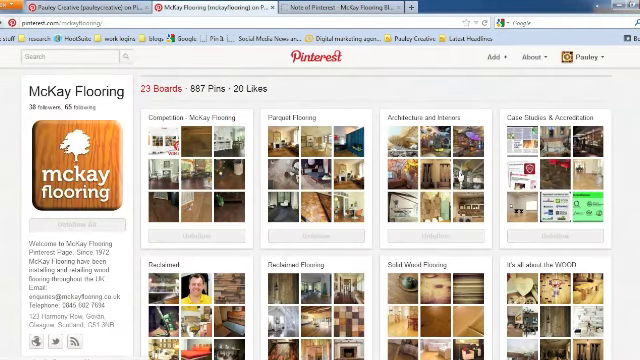
{"action": "scroll", "scroll_direction": "down", "scroll_amount": 3}
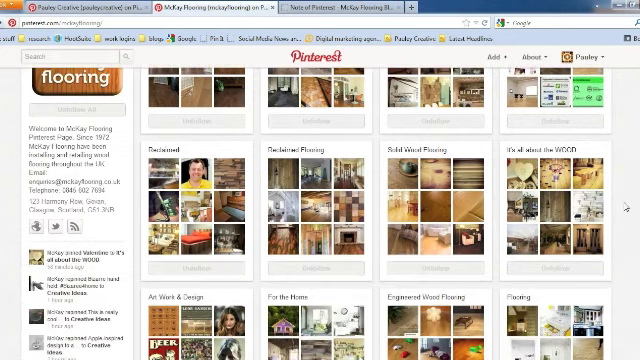
{"action": "scroll", "scroll_direction": "down", "scroll_amount": 3}
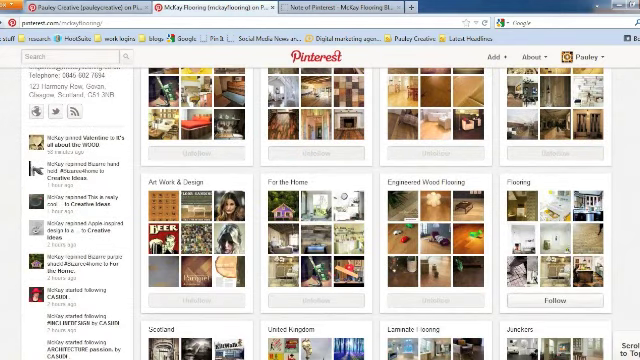
{"action": "scroll", "scroll_direction": "down", "scroll_amount": 3}
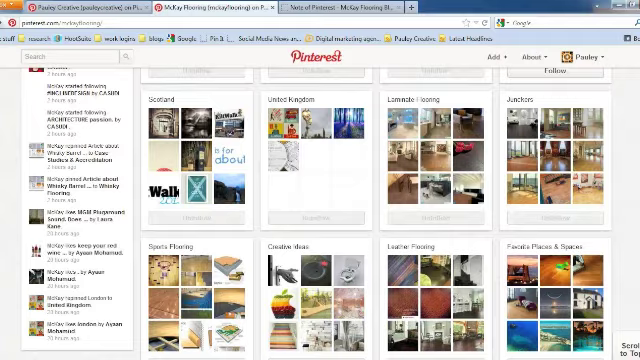
{"action": "scroll", "scroll_direction": "down", "scroll_amount": 3}
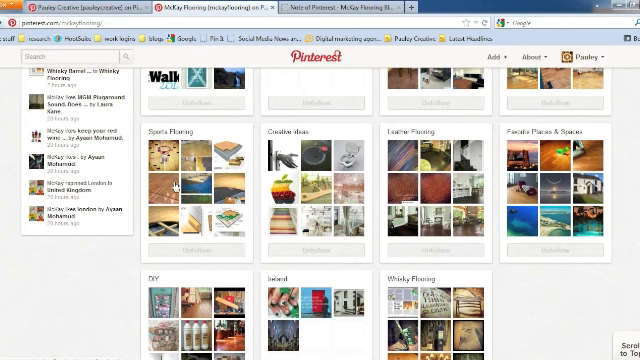
{"action": "scroll", "scroll_direction": "down", "scroll_amount": 3}
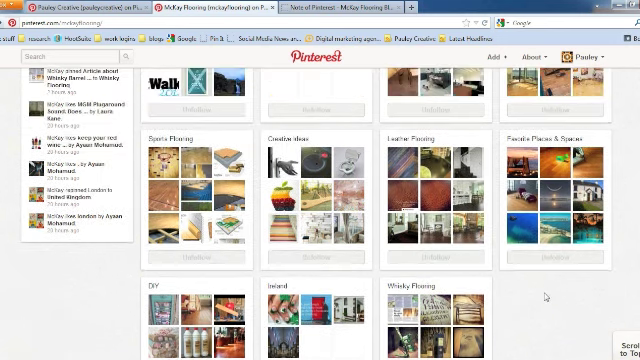
{"action": "scroll", "scroll_direction": "down", "scroll_amount": 3}
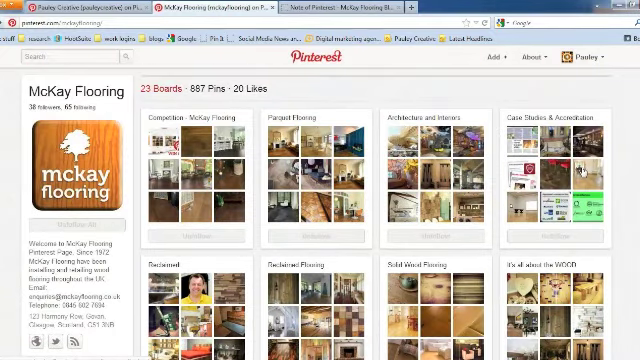
{"action": "left_click", "coordinate": [564, 120]}
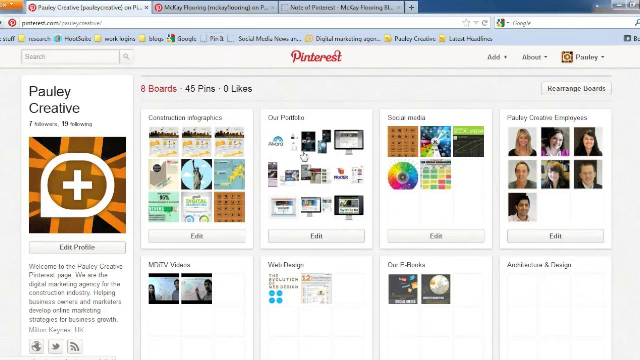
{"action": "mouse_move", "coordinate": [436, 64]}
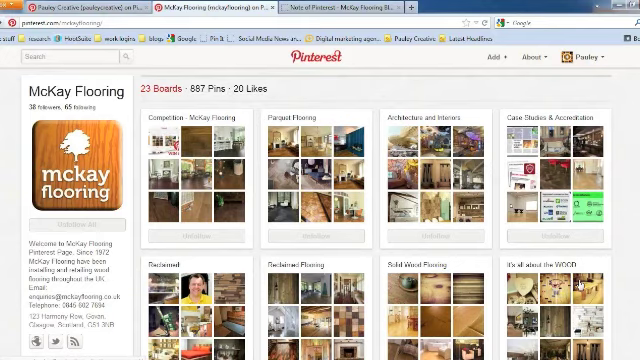
Scroll further down past the Accessories, For the Home and Engineered Wood Flooring boards.
{"action": "scroll", "scroll_direction": "down", "scroll_amount": 3}
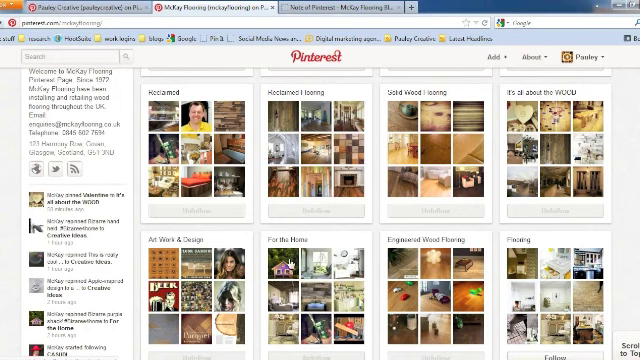
{"action": "scroll", "scroll_direction": "down", "scroll_amount": 3}
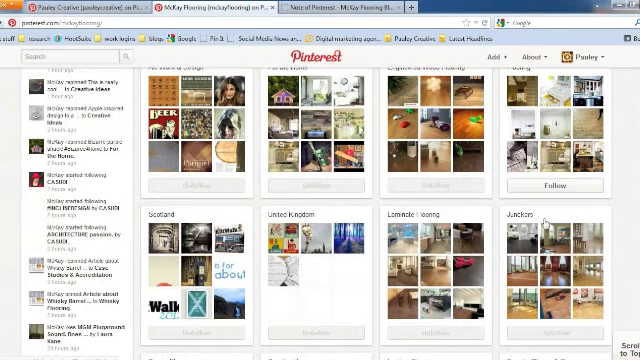